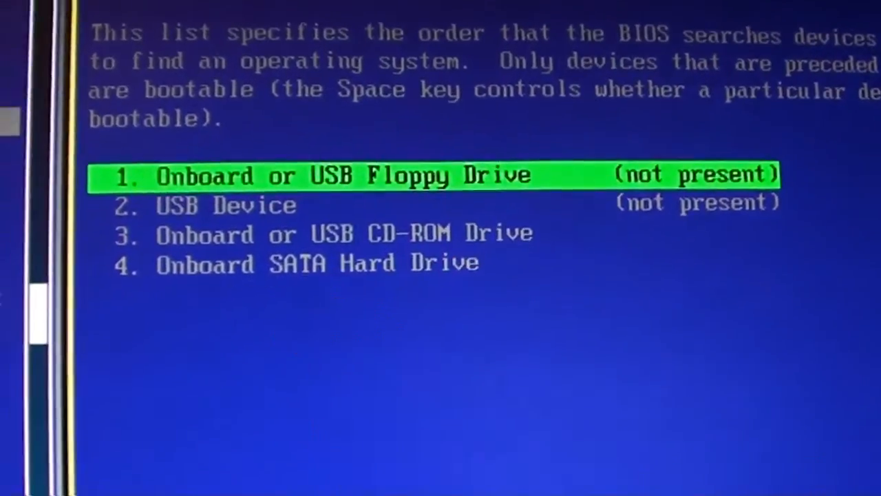
Move Onboard SATA Hard Drive to the first entry of the Boot Sequence list
{"action": "key", "text": "down"}
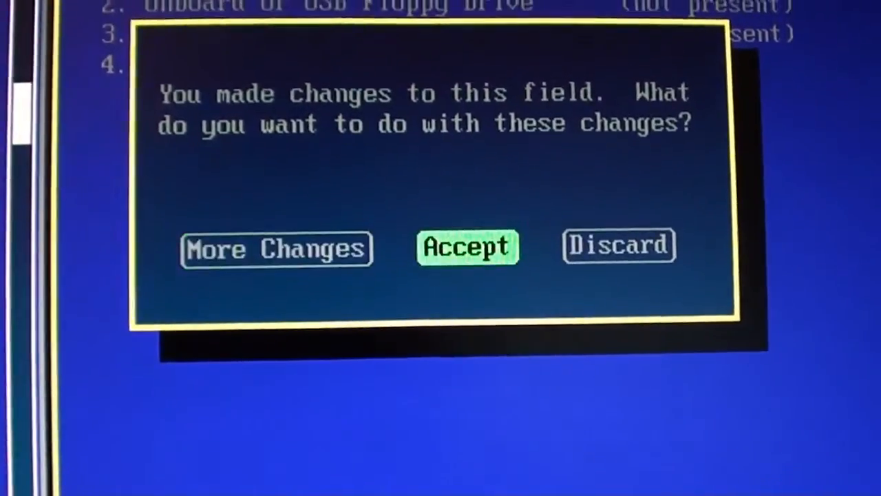
Accept the changed boot sequence so Onboard SATA Hard Drive stays first
{"action": "left_click", "coordinate": [468, 246]}
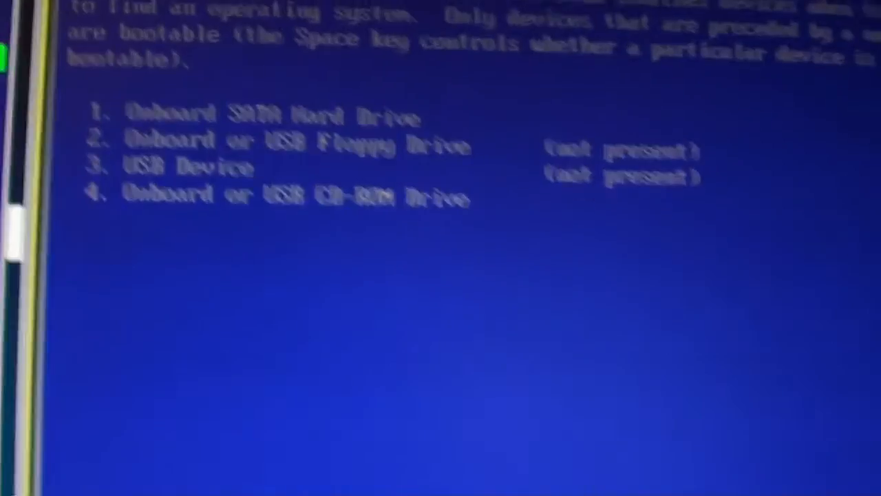